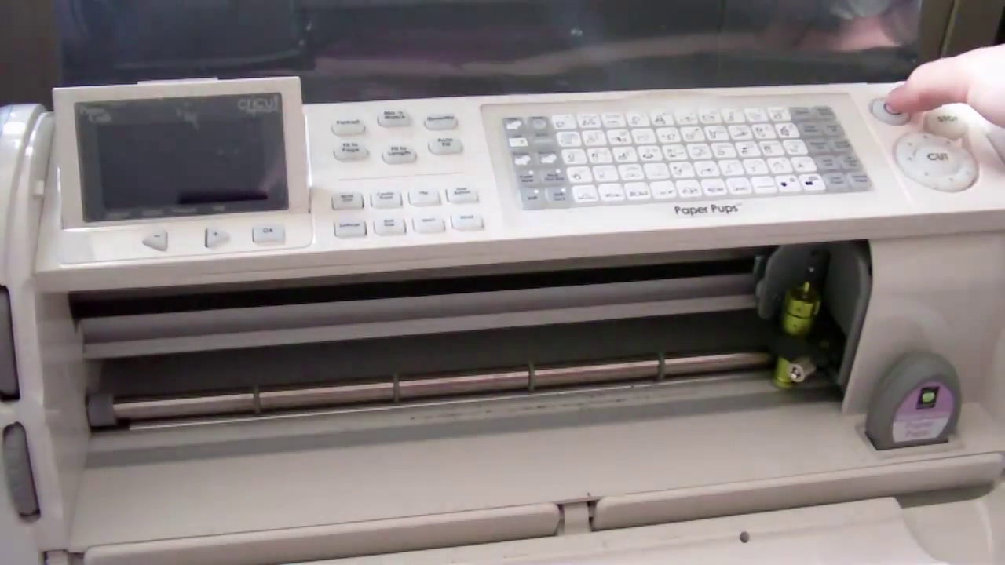
Step: Power on the Cricut Expression to show the V2.32 version and copyright startup screen
{"action": "left_click", "coordinate": [906, 109]}
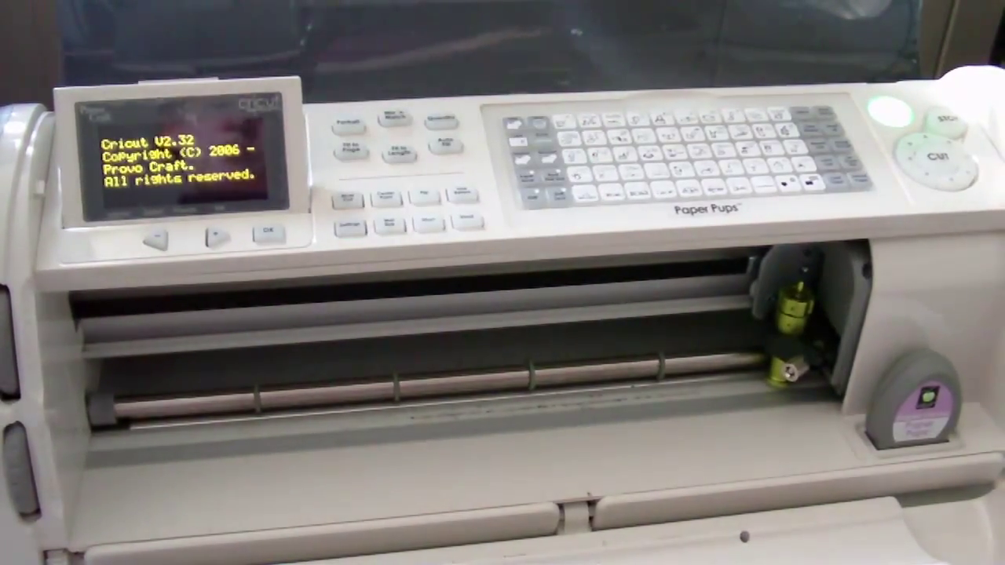